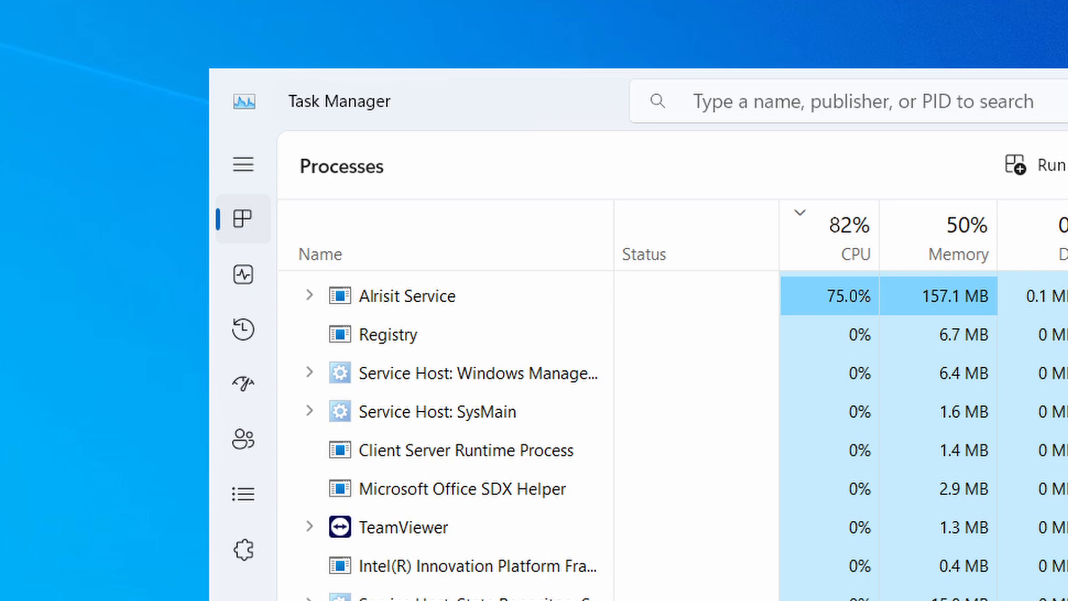
- Search Google for 'alrisit service' and scroll through the results
left_click(189, 588)
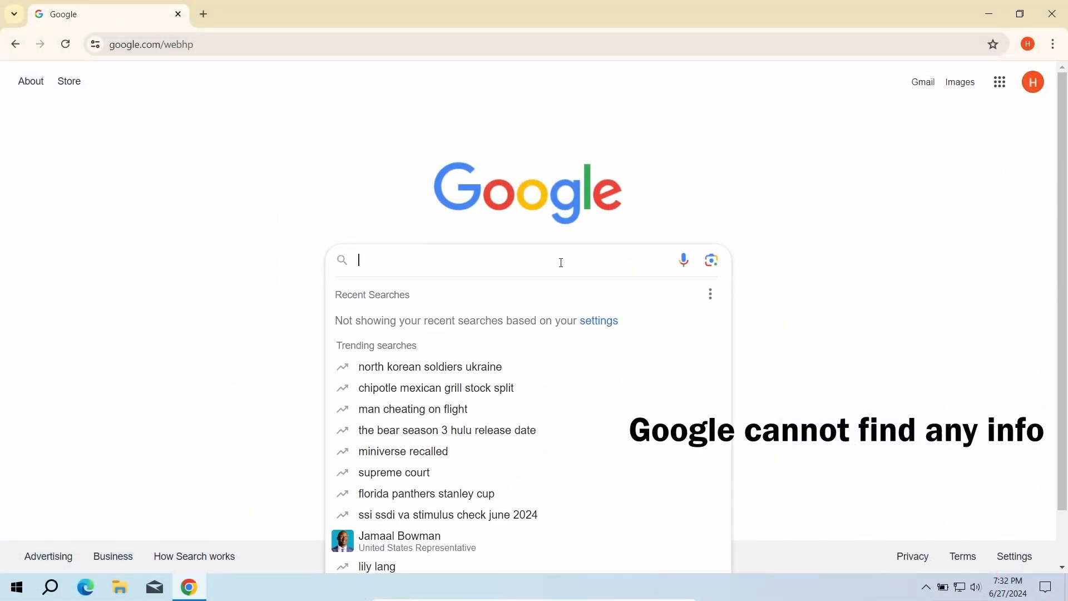
type("alrisit service")
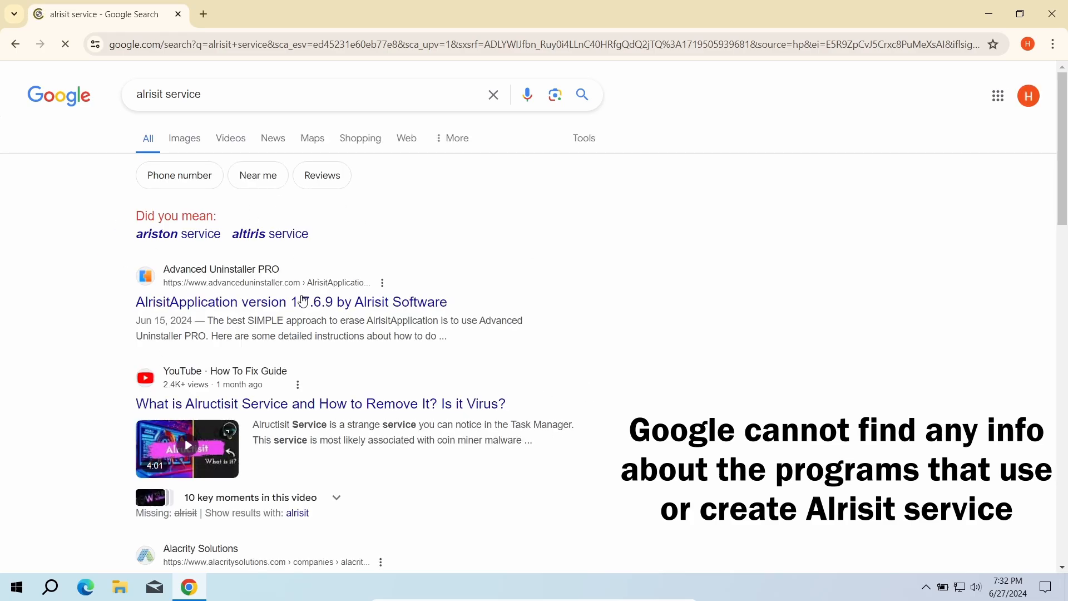
scroll("down", 3)
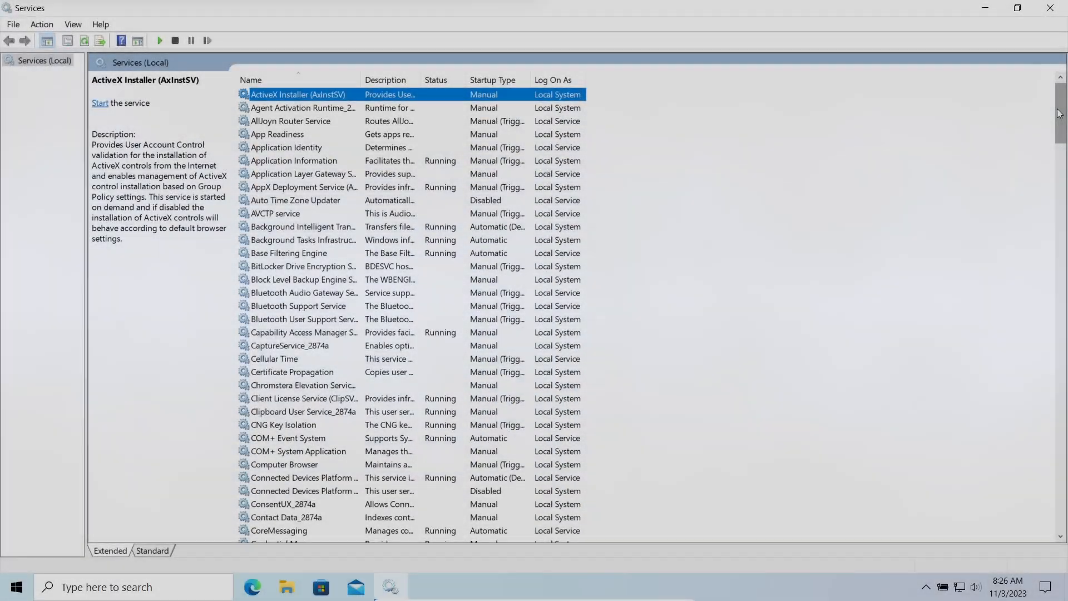
scroll("down", 3)
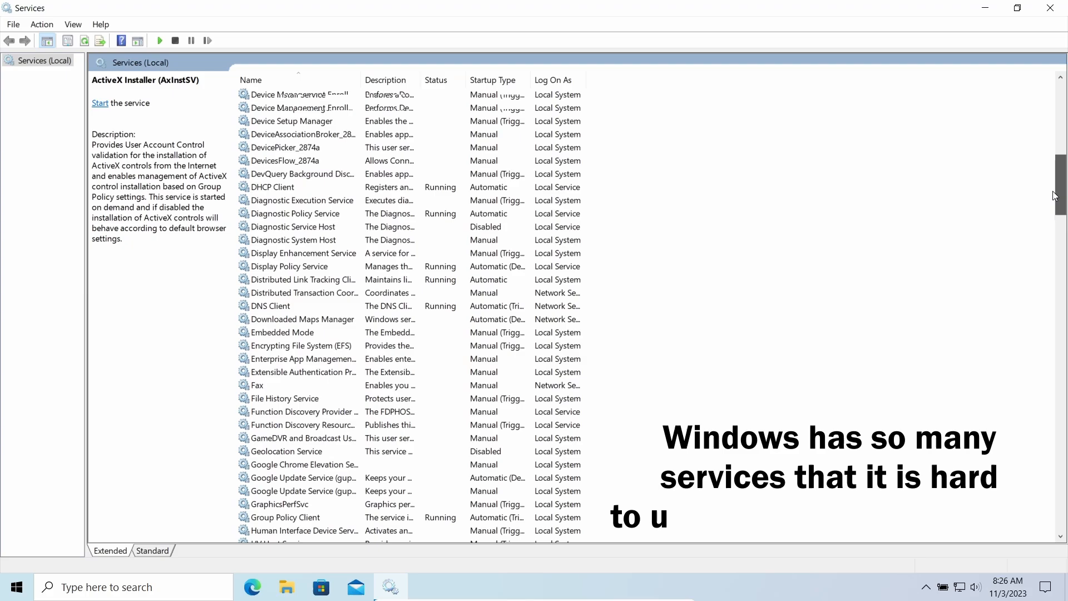
scroll("down", 3)
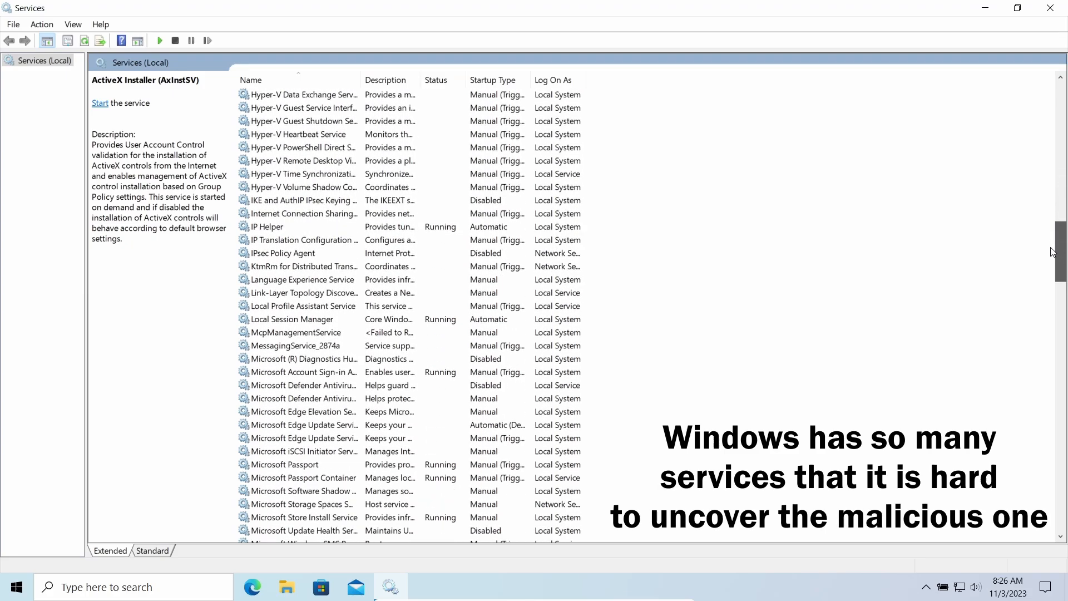
scroll("down", 3)
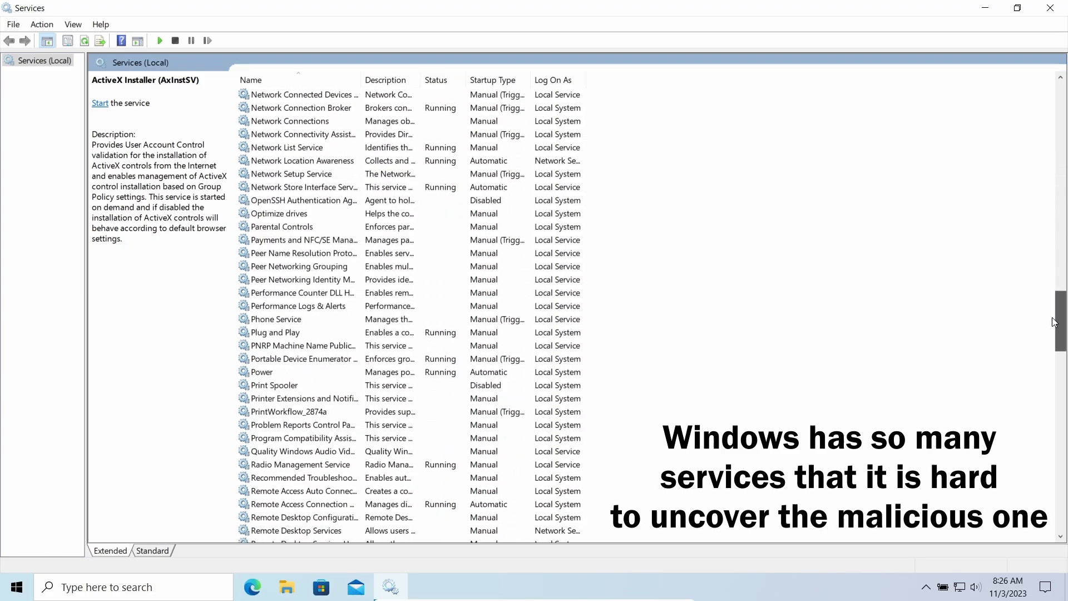
scroll("down", 3)
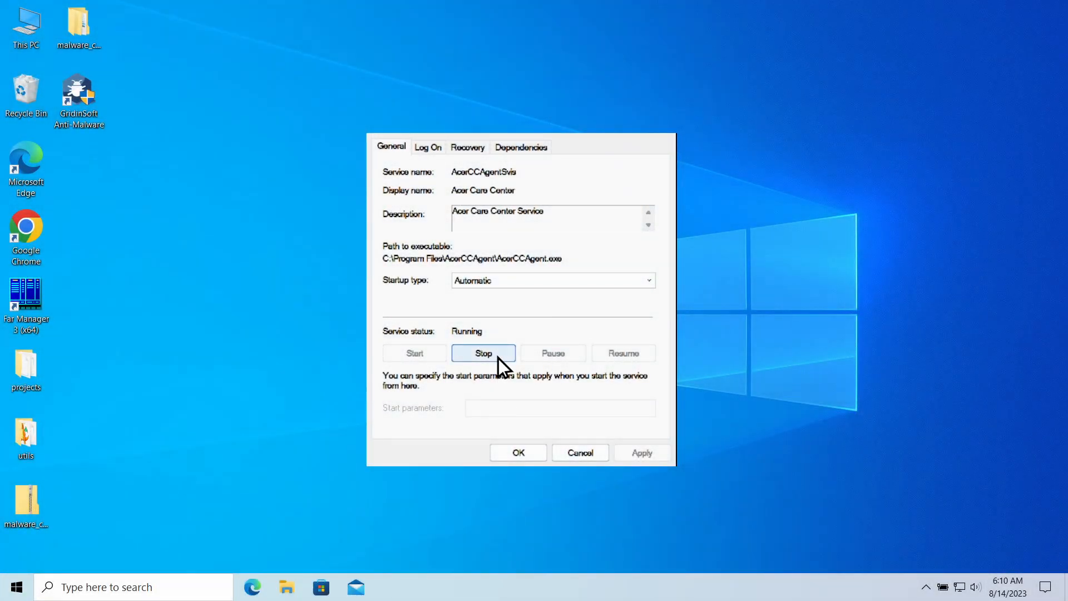
- Try to stop the Acer Care Center service from its Properties dialog
left_click(483, 352)
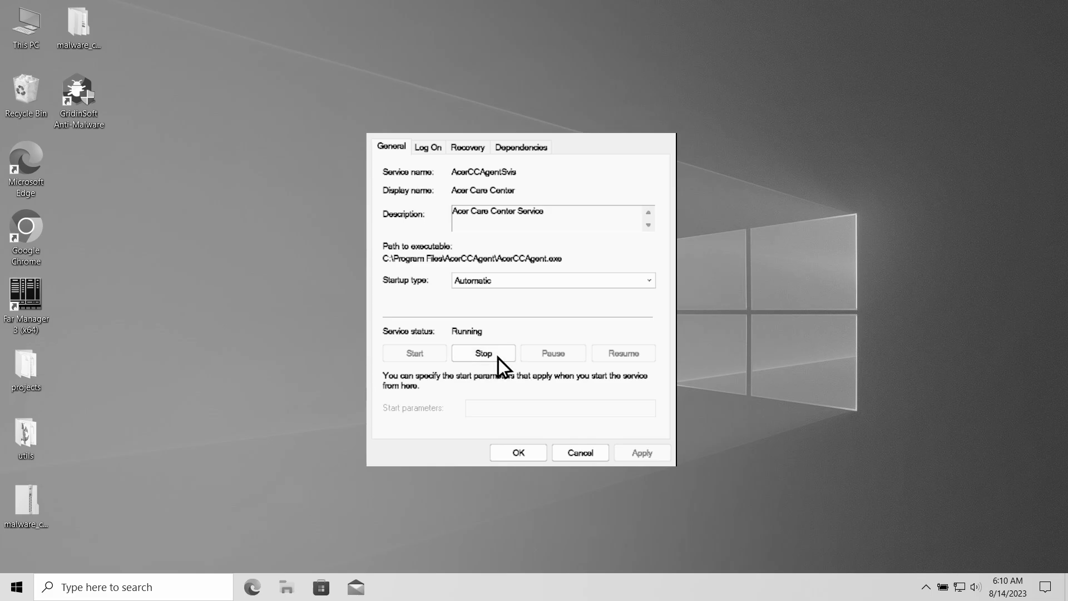
left_click(483, 353)
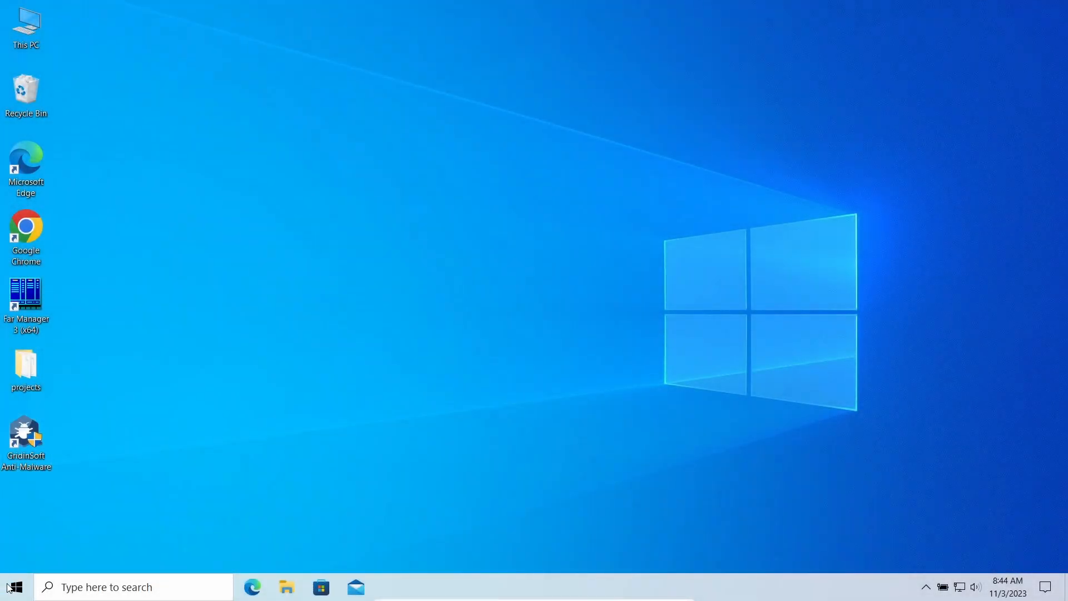
- Bring up the Start menu power options to restart into recovery
left_click(12, 586)
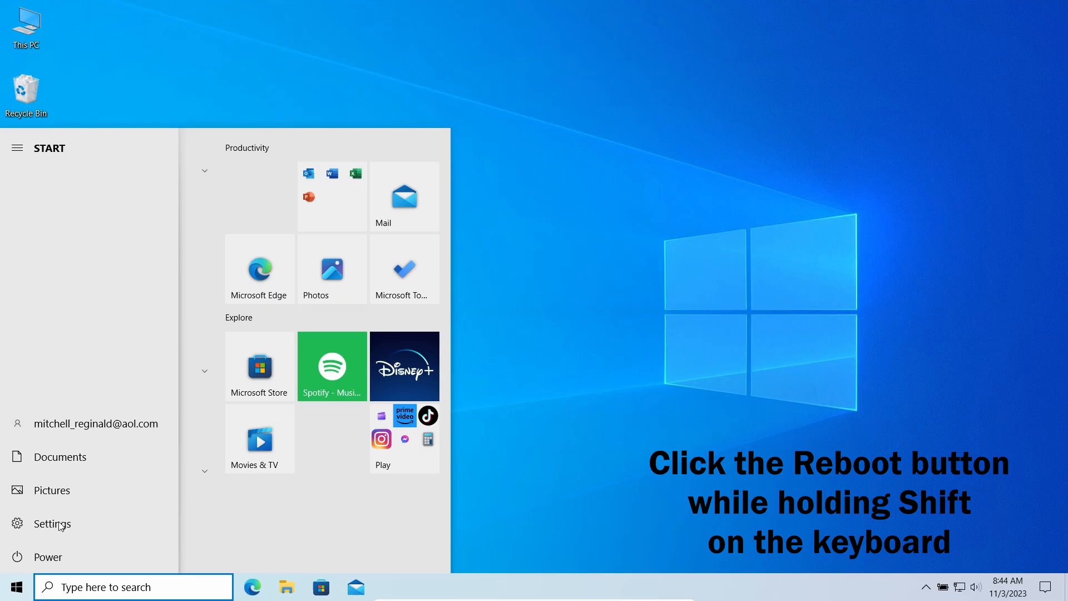
left_click(46, 556)
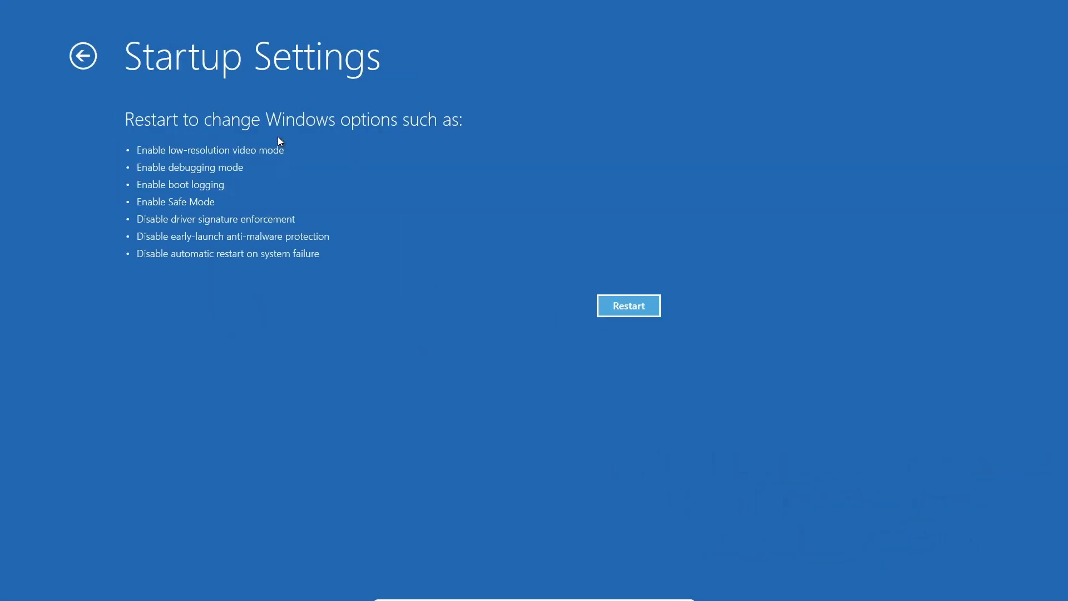
- Restart from Startup Settings and pick option 5, Safe Mode with Networking
left_click(628, 305)
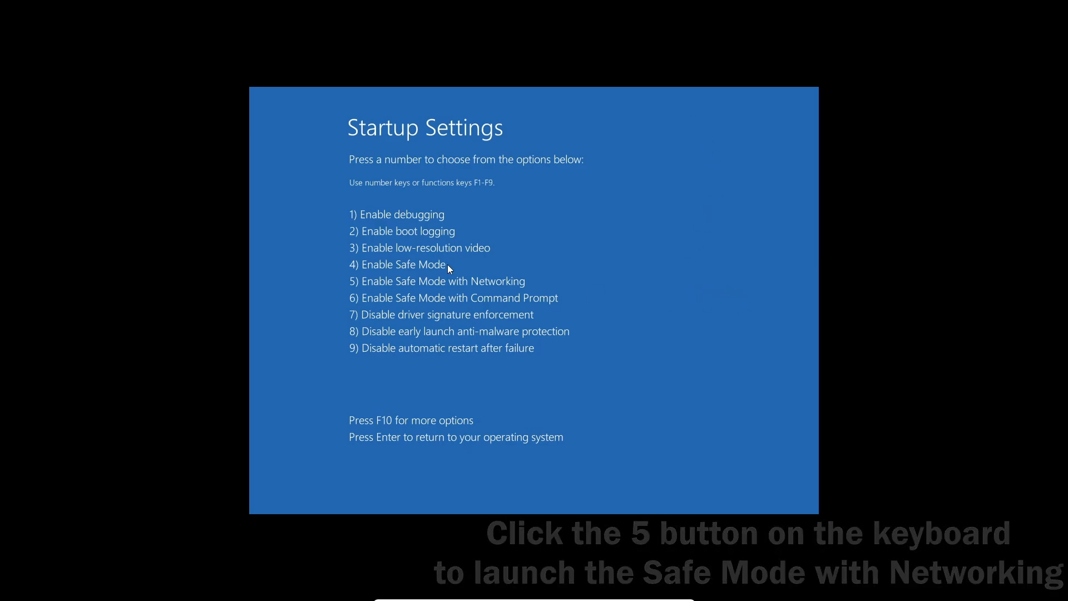
key("5")
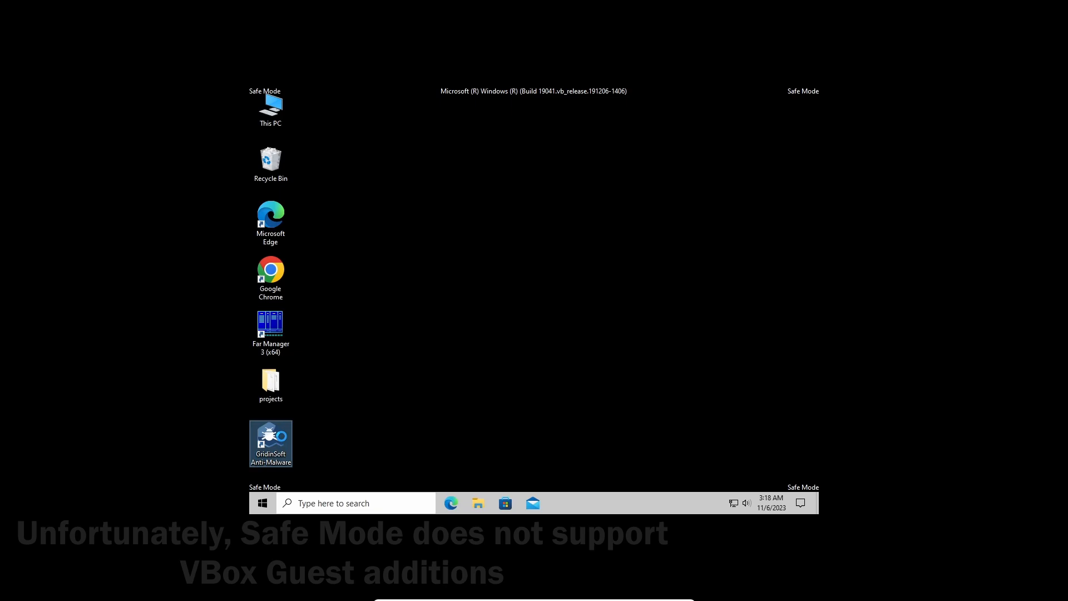
- Launch GridinSoft Anti-Malware from its Safe Mode desktop shortcut
double_click(271, 444)
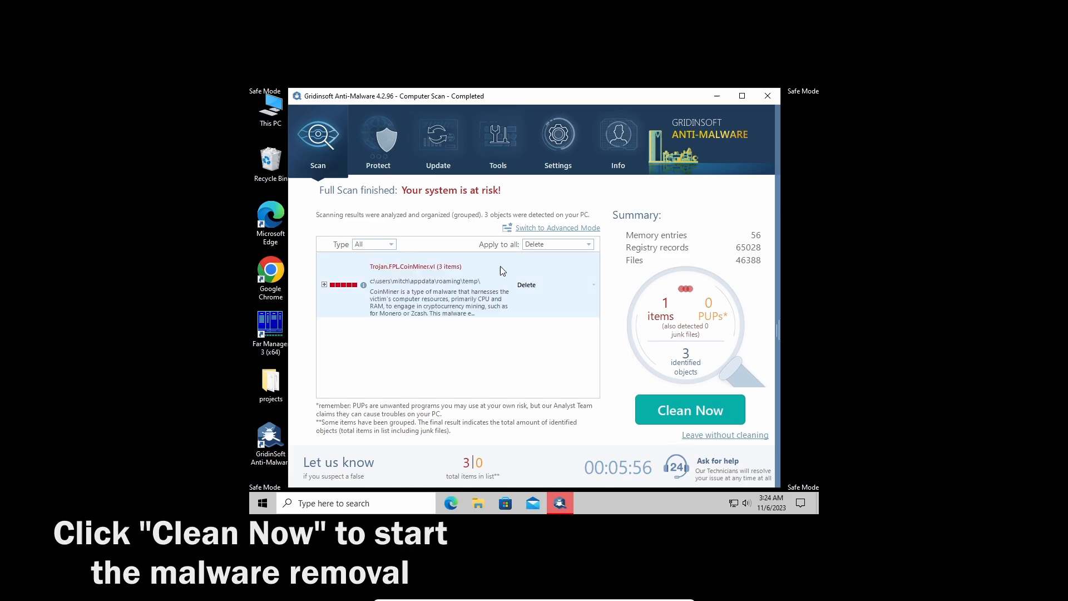
mouse_move(690, 409)
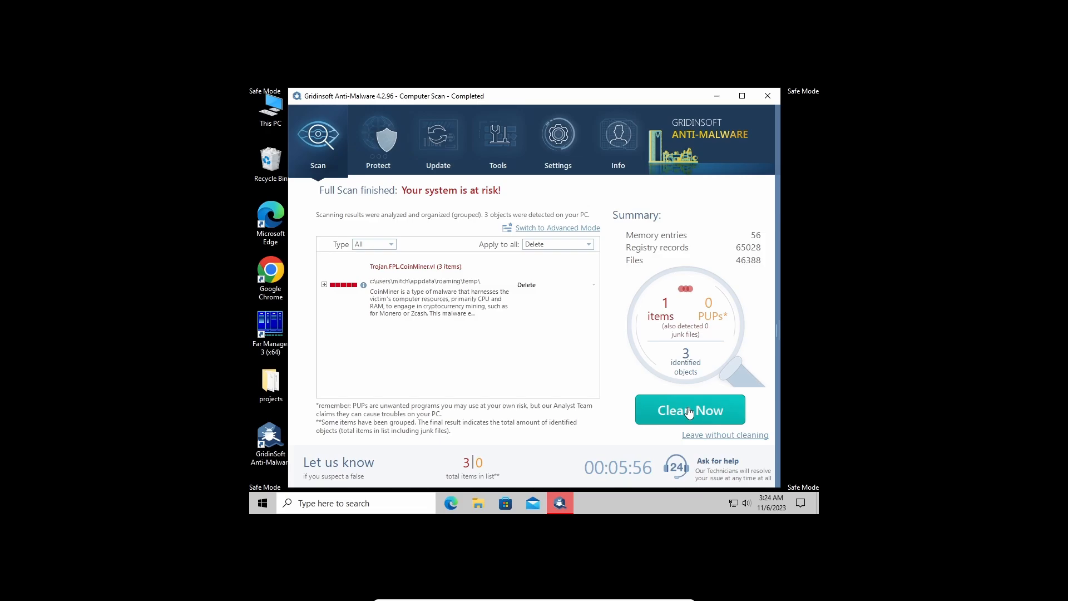
- Clean the three CoinMiner objects and dismiss the 'Your system is clean' summary
left_click(689, 410)
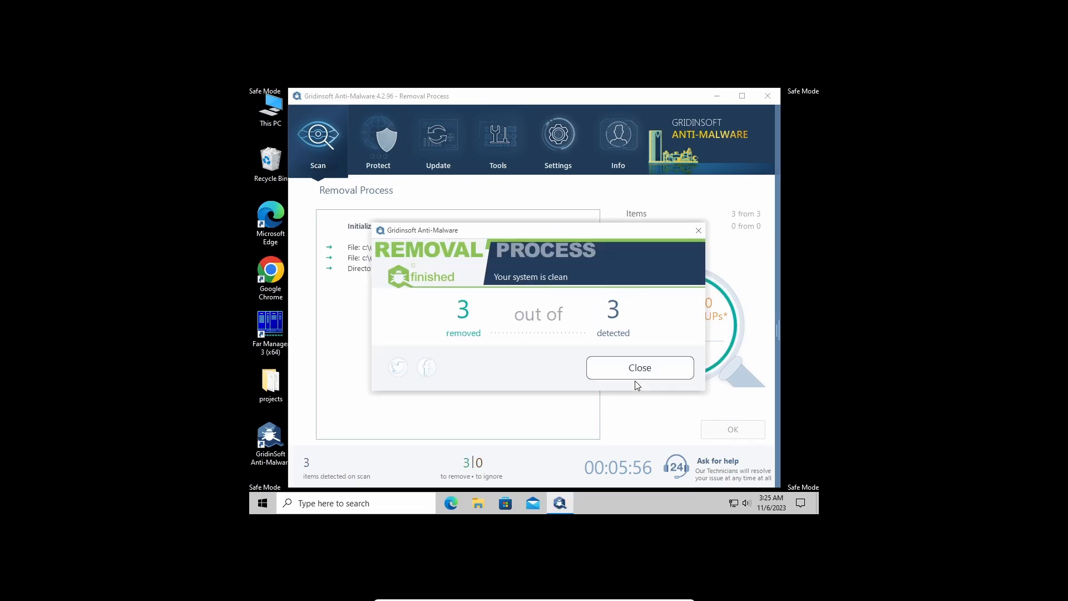
left_click(638, 367)
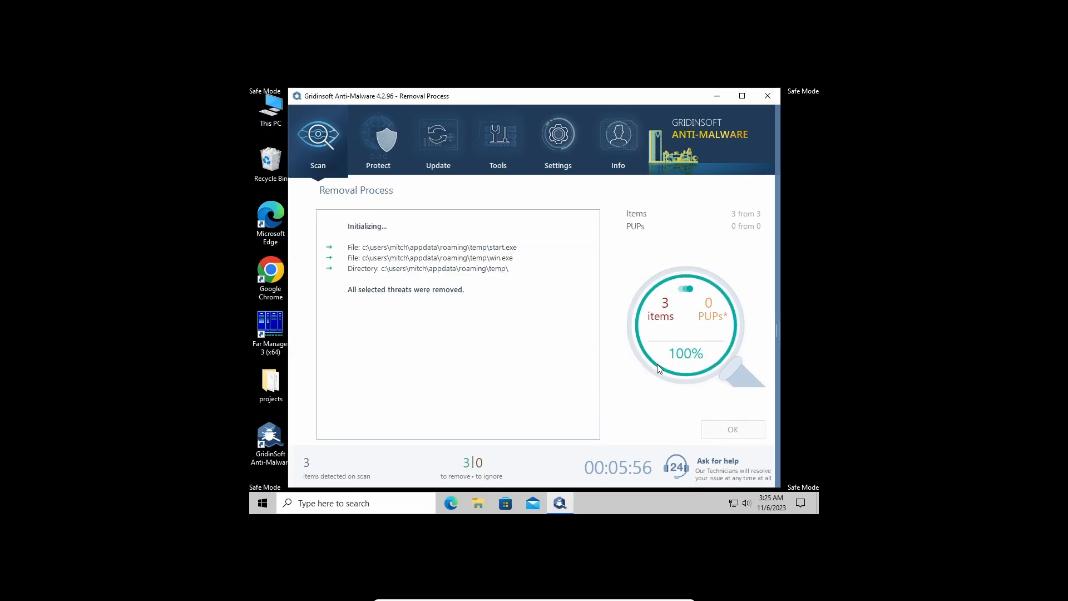
left_click(732, 429)
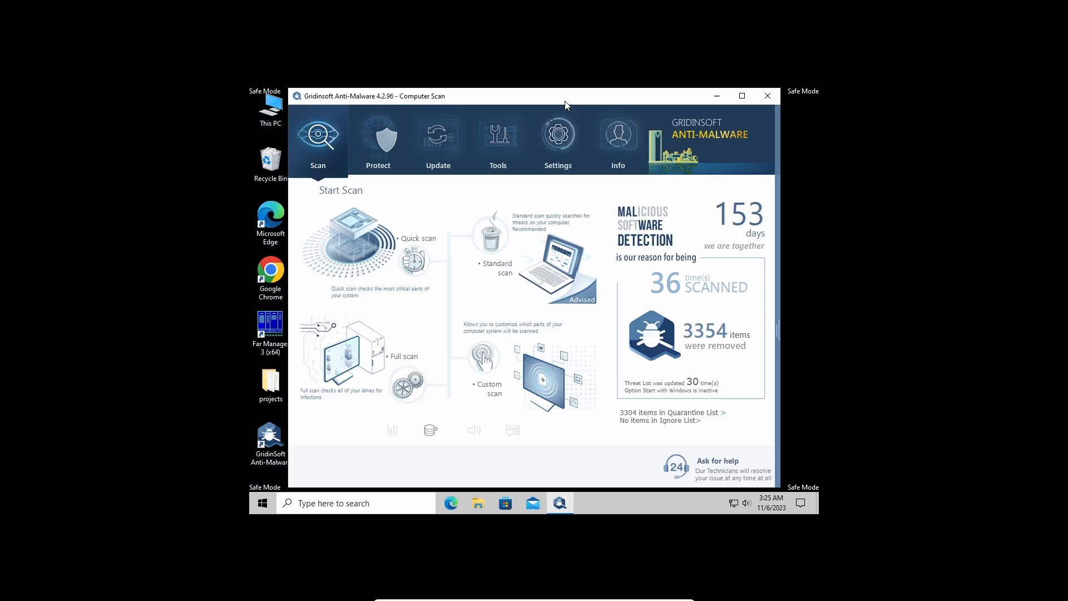